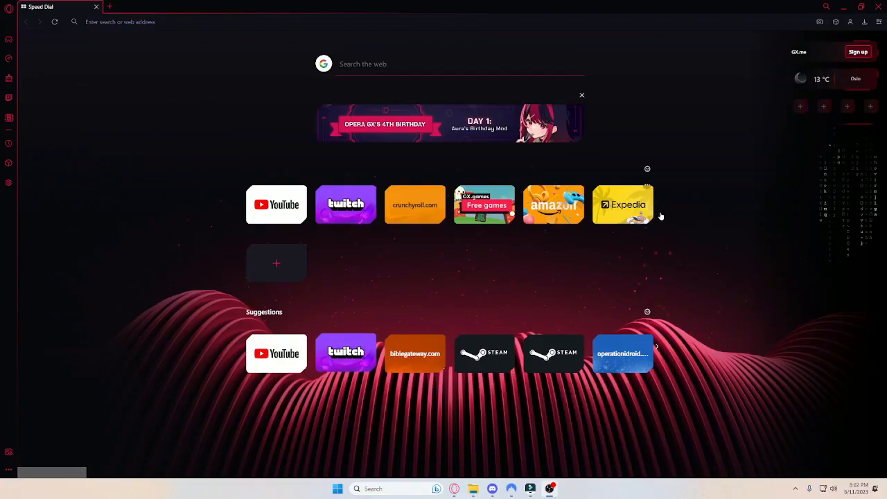
- Reach the CurseForge app download page from a Google search for CurseForge
key(f11)
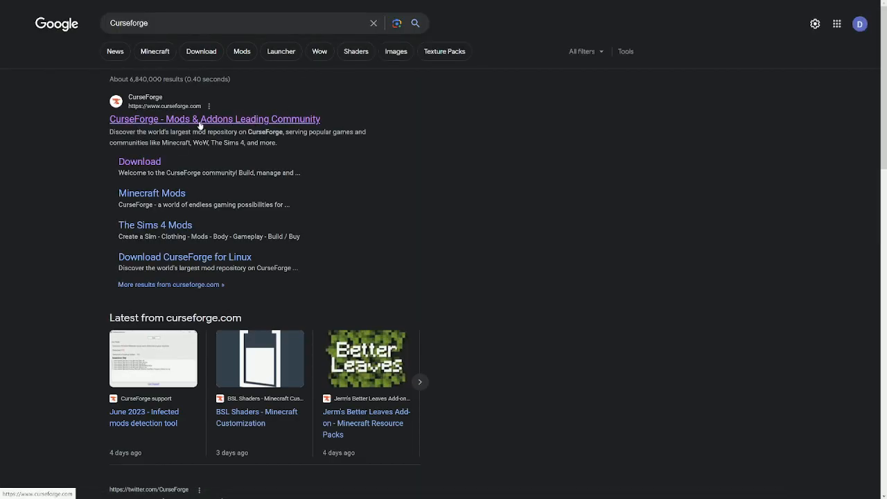
click(215, 119)
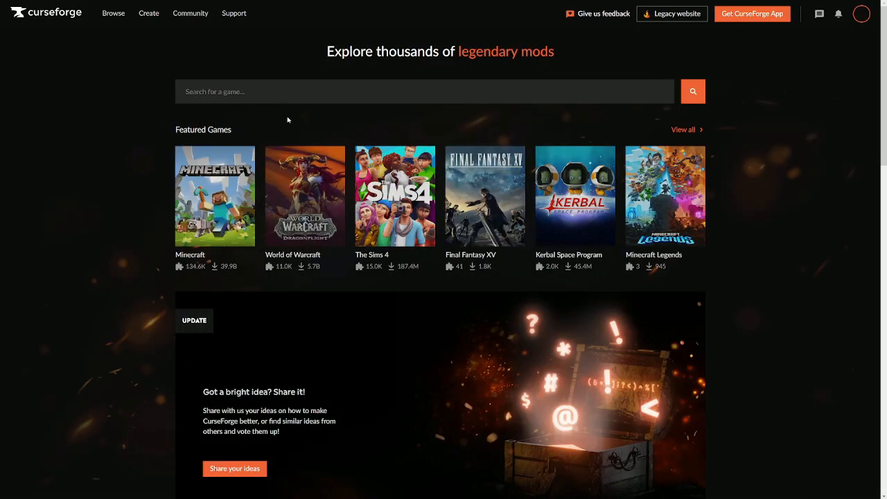
click(751, 14)
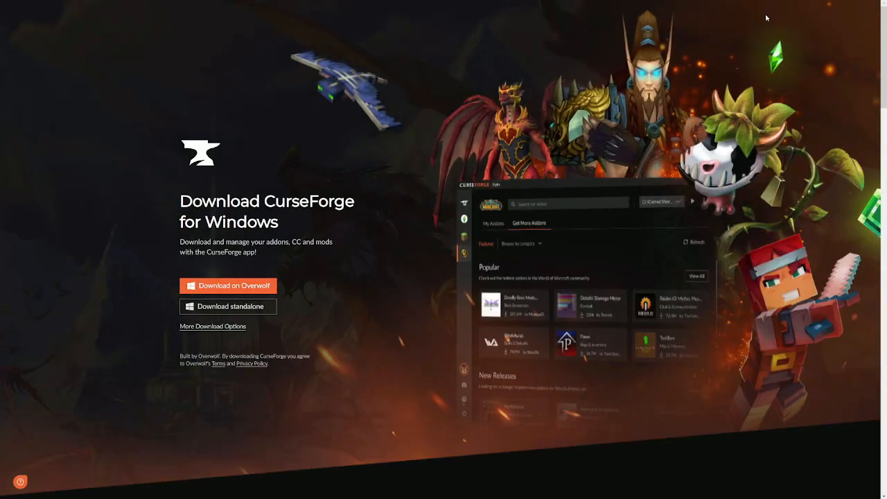
- Download the standalone Windows installer and save it into Downloads
click(228, 307)
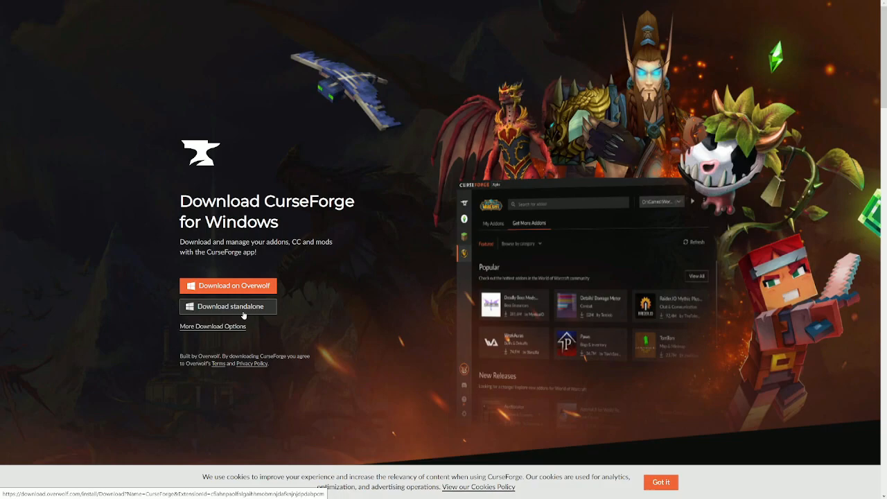
click(227, 306)
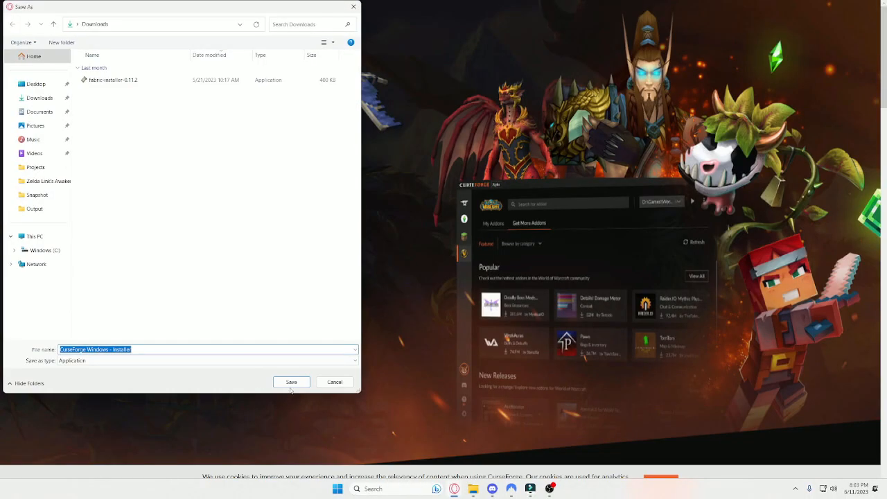
click(291, 382)
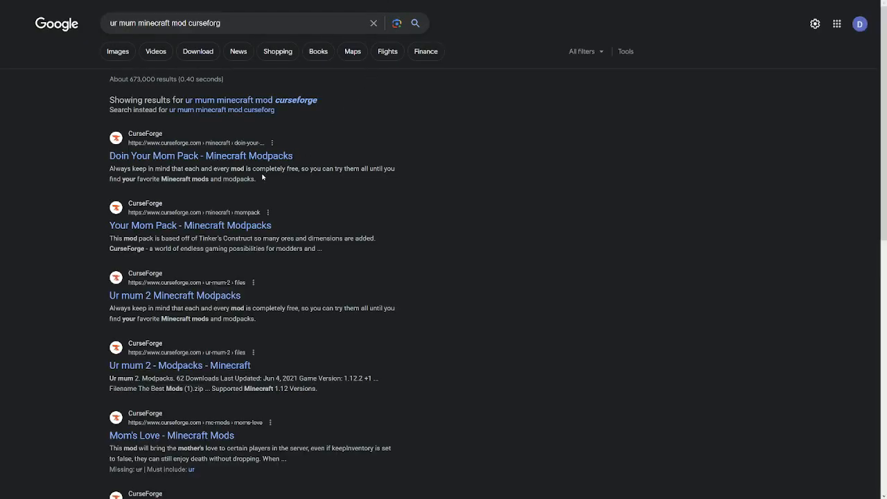
mouse_move(174, 296)
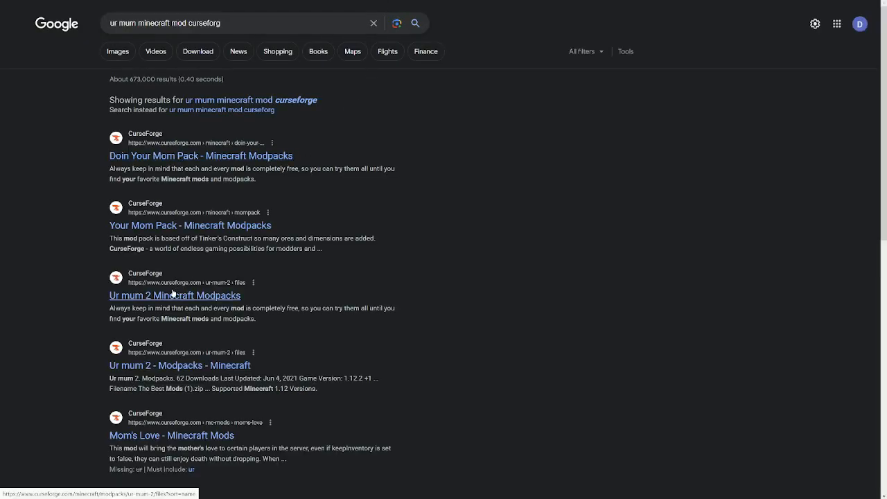
- Open the Ur mum 2 modpack page from the Google results
click(174, 295)
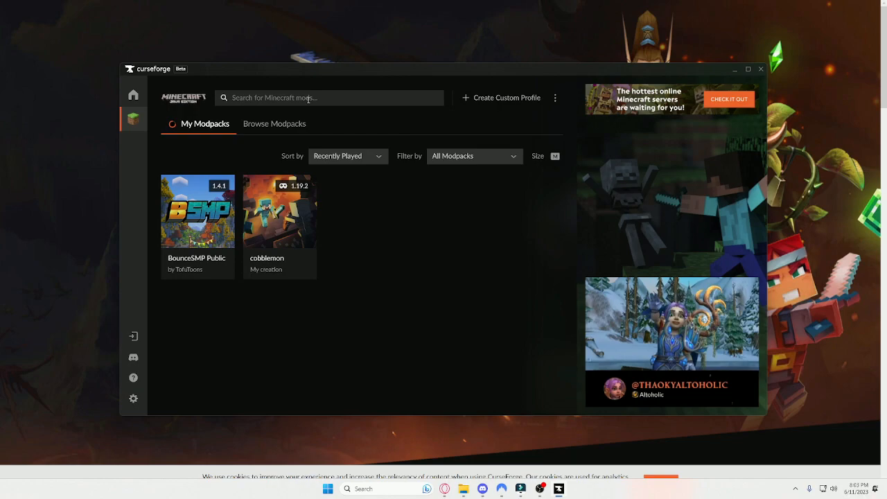
text(ur mod)
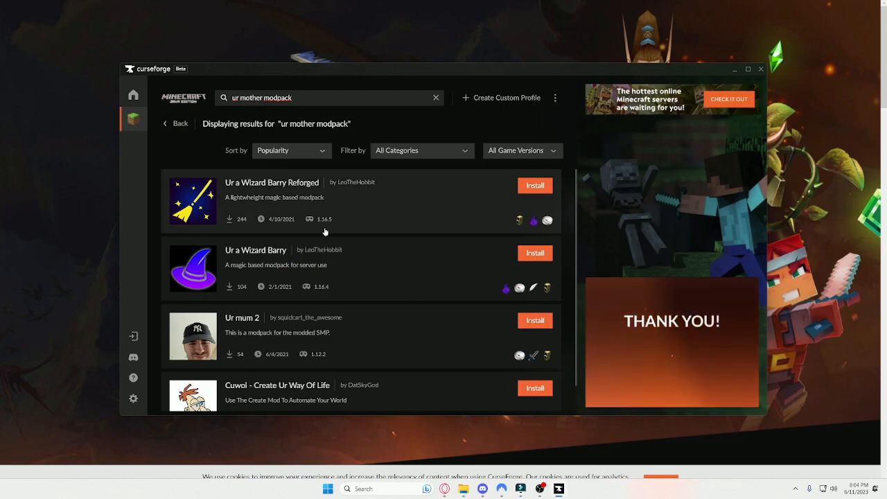
scroll(down, 3)
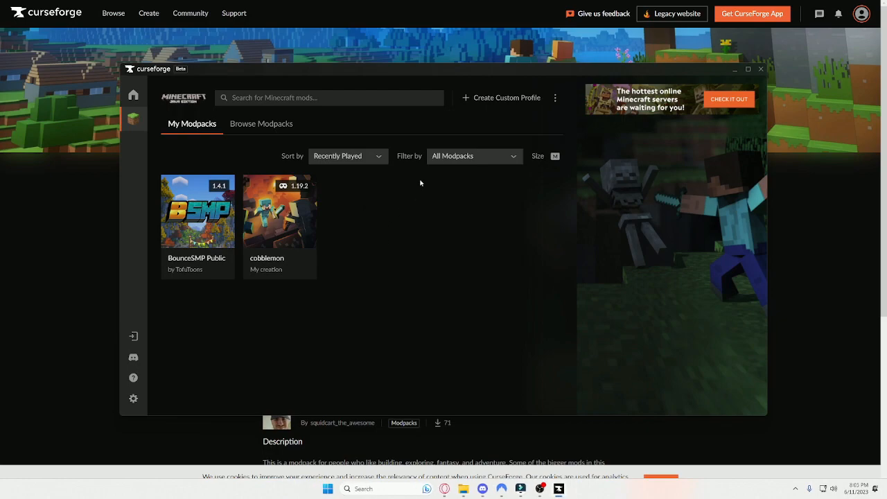
- Start a custom profile and the log-in prompt, cancelling both without changes
click(502, 97)
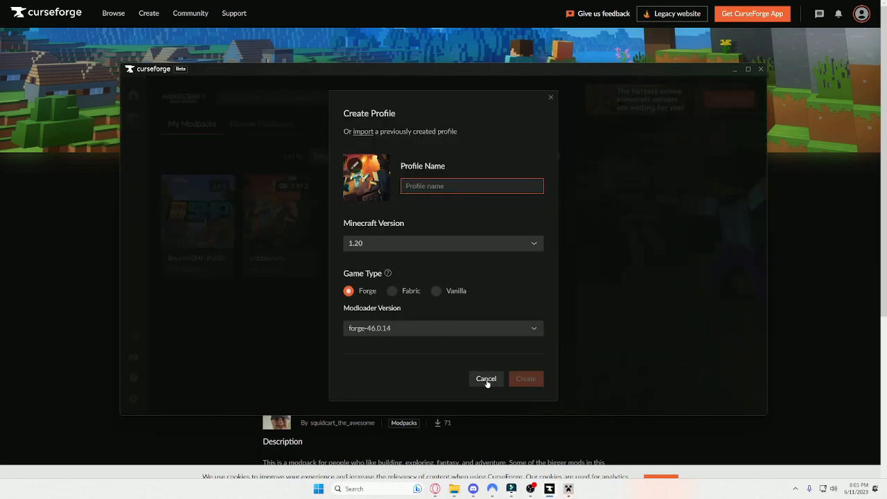
click(486, 378)
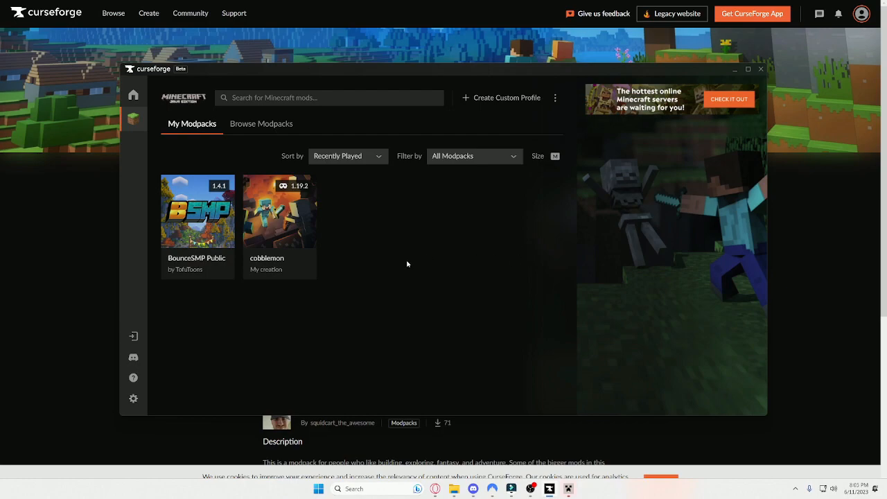
mouse_move(133, 357)
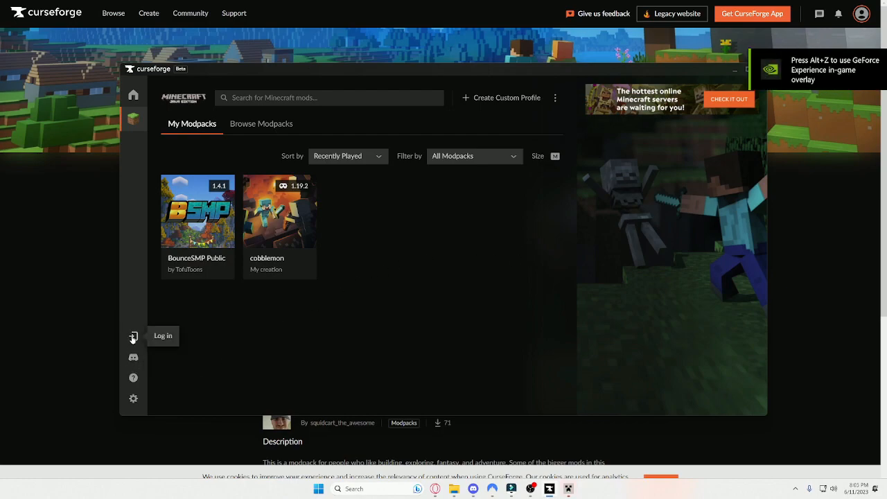
click(133, 336)
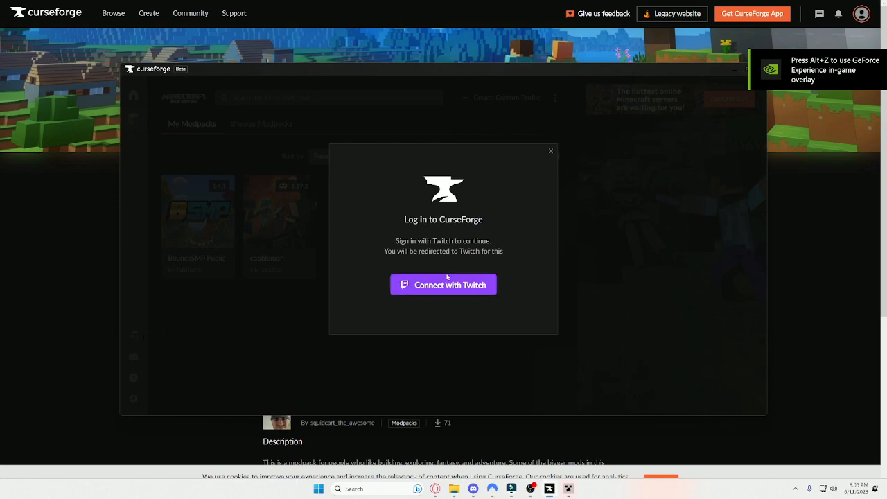
click(552, 151)
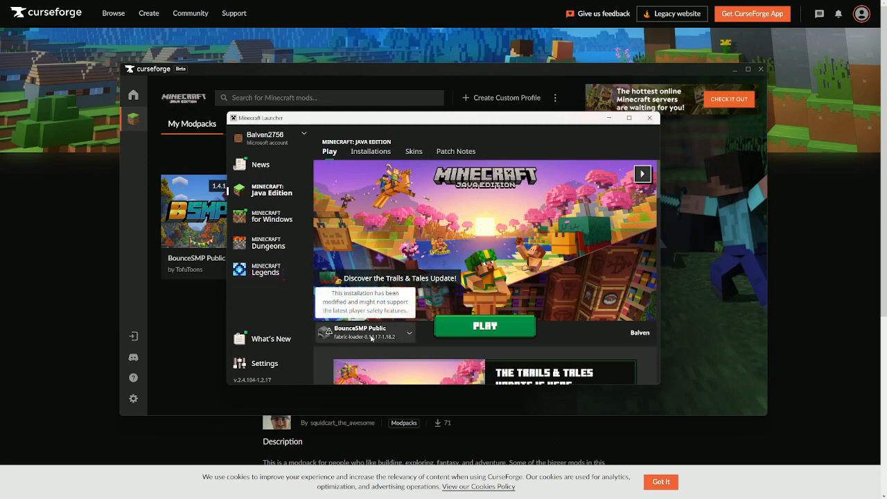
- Play the BounceSMP Public installation so its game files download
click(485, 325)
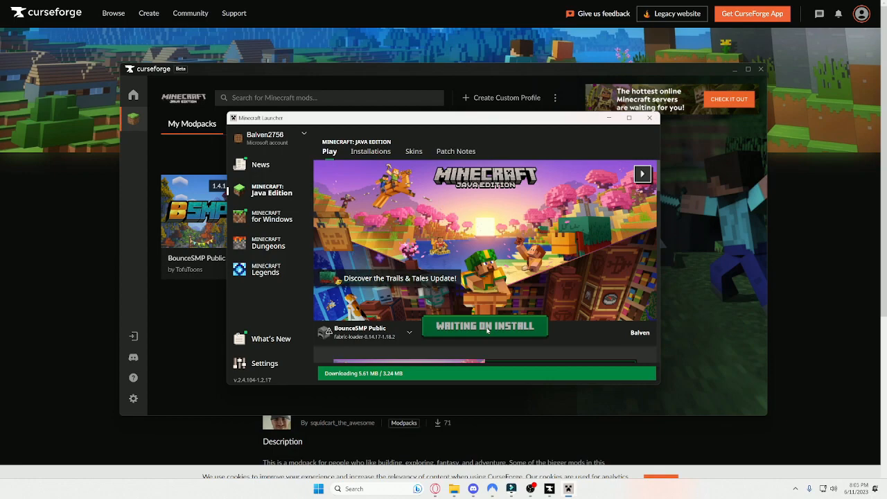
click(648, 116)
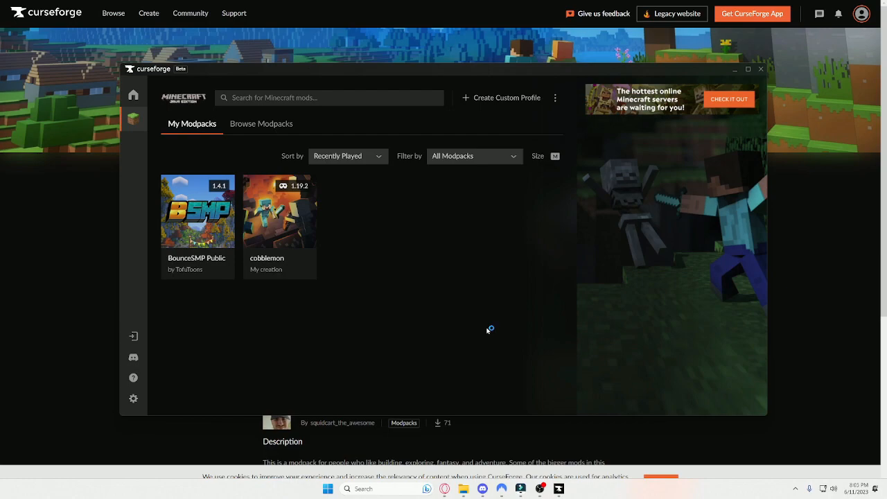
mouse_move(488, 330)
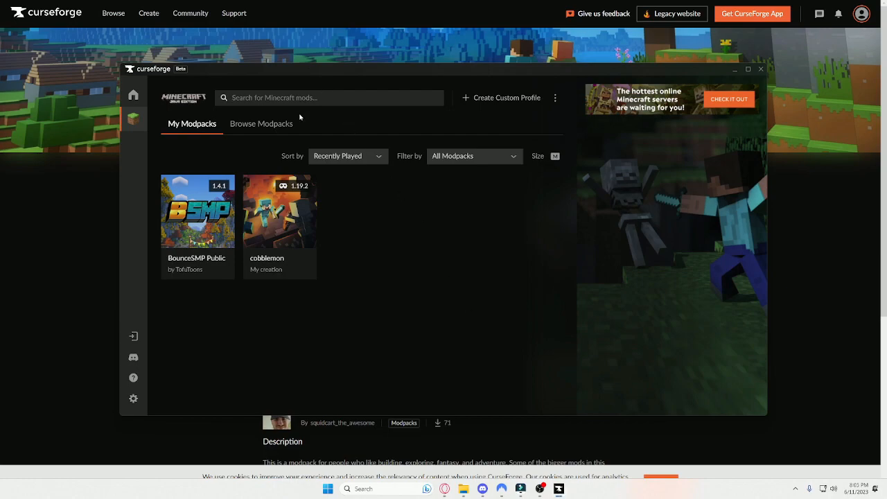
- Search 'bouncesmp', then browse the featured modpacks catalogue past the first entries
text(bouncesmp)
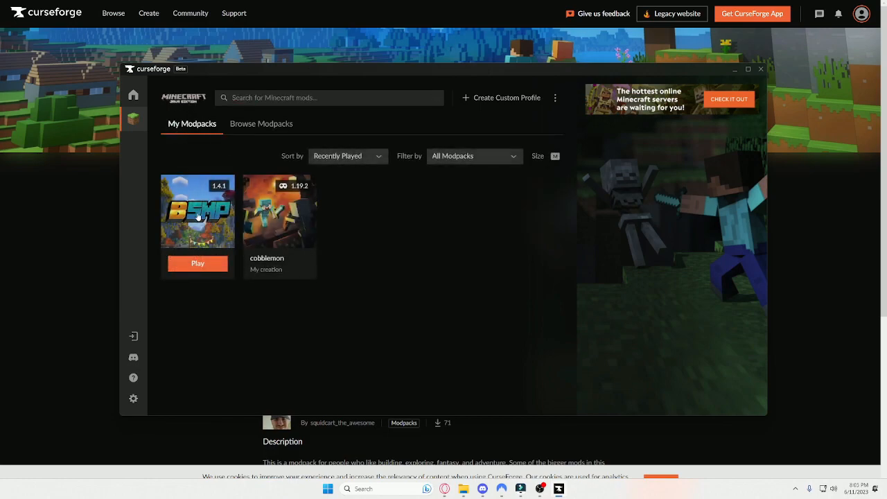
click(261, 123)
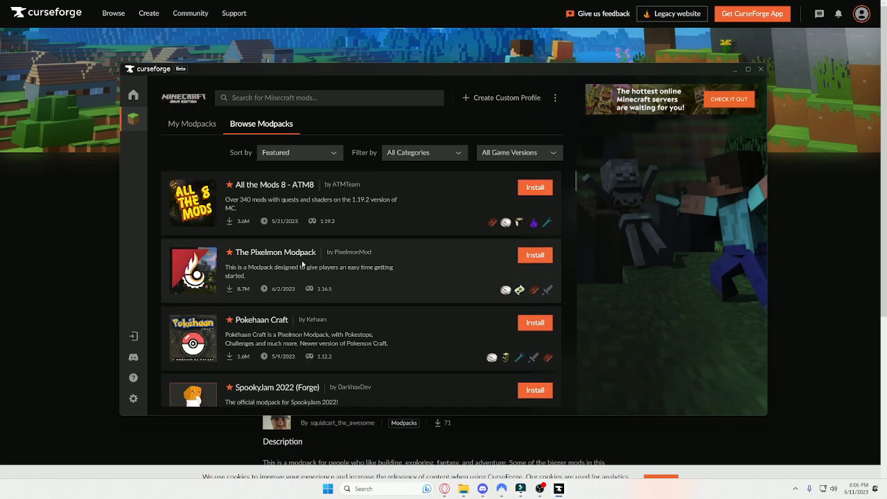
scroll(down, 3)
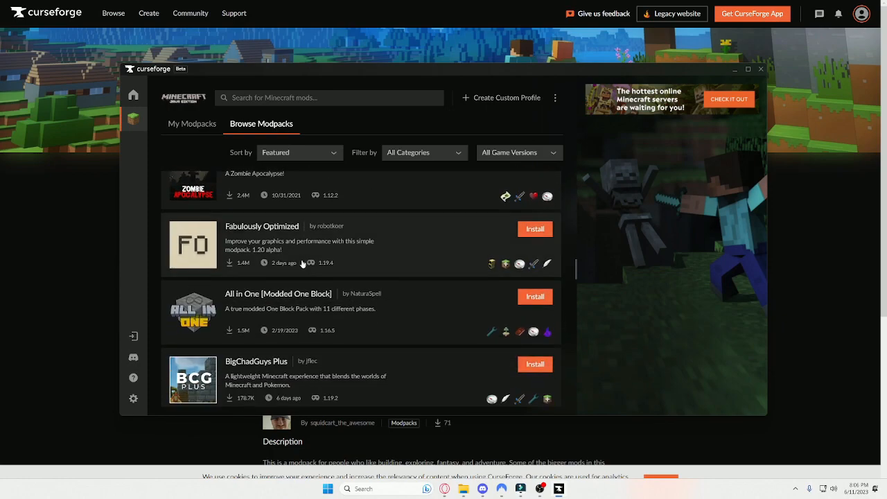
scroll(down, 3)
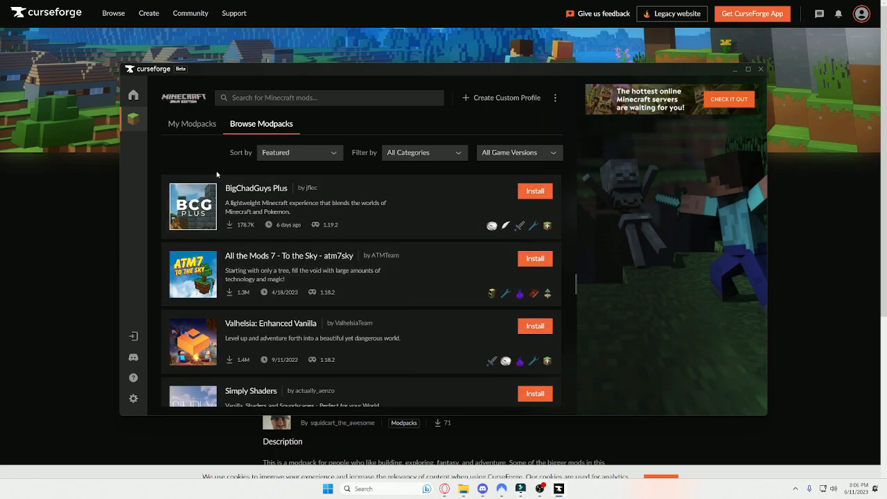